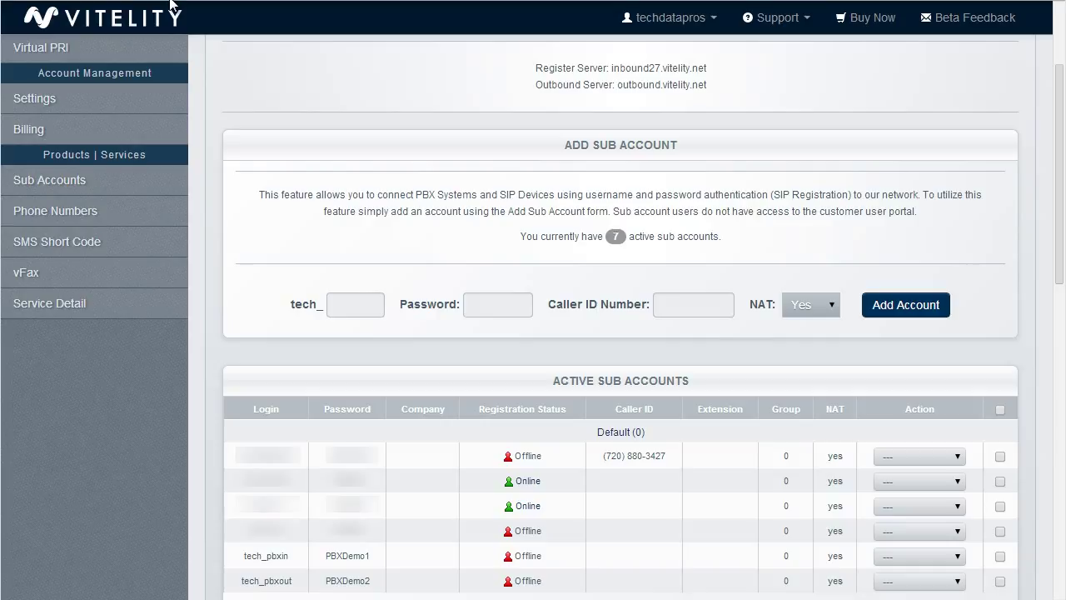
pyautogui.moveTo(231, 573)
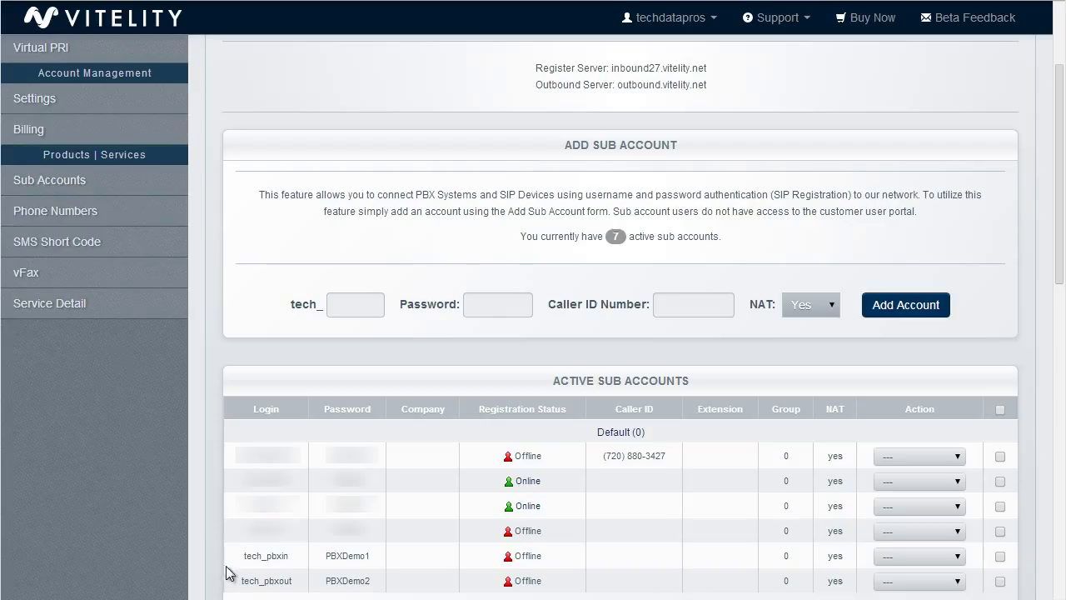
pyautogui.moveTo(269, 577)
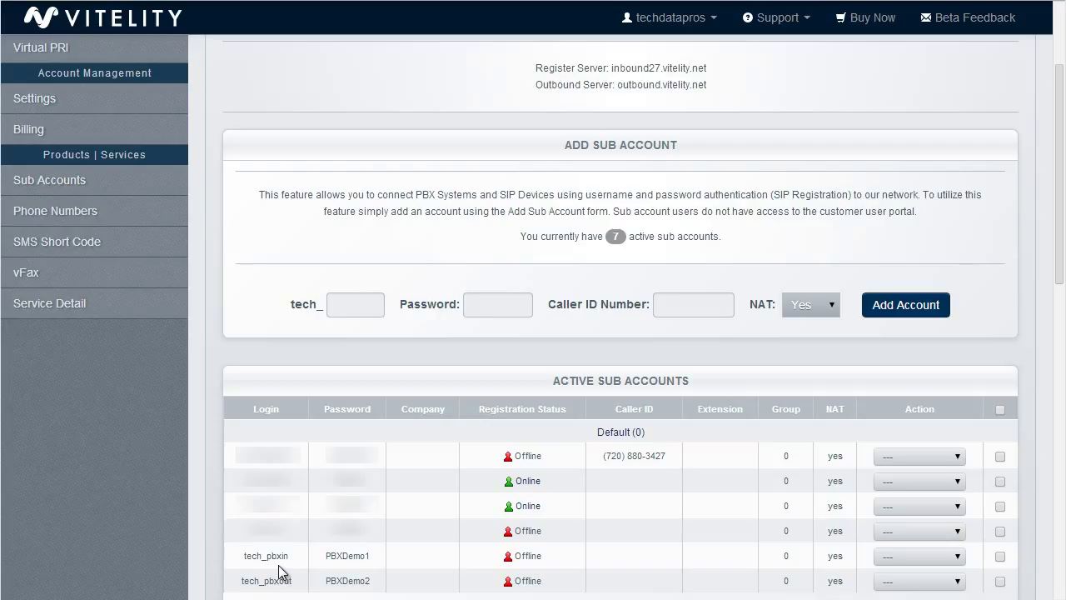
pyautogui.moveTo(277, 555)
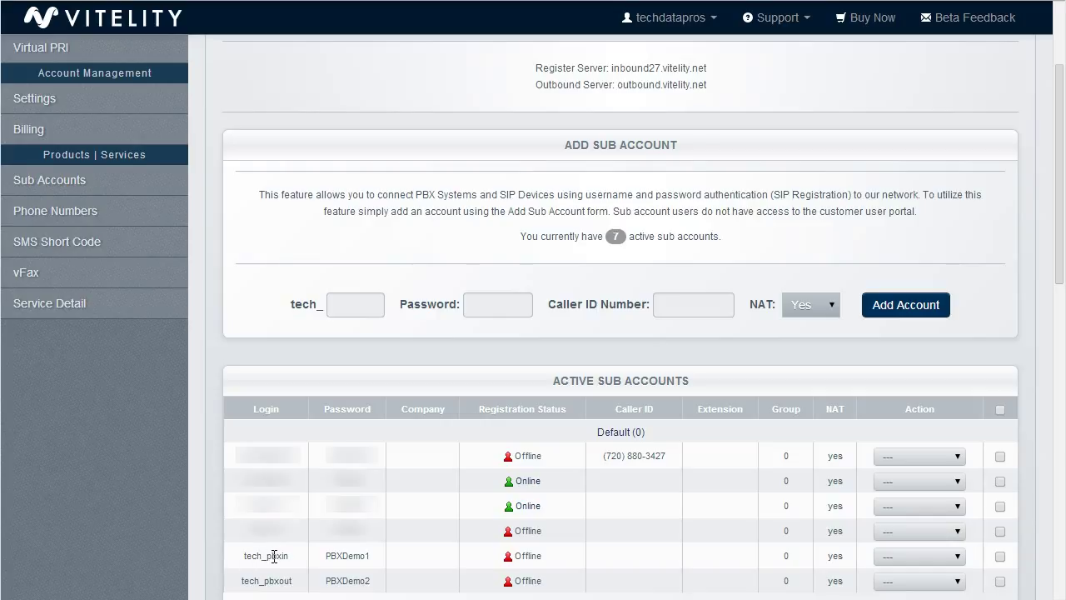
pyautogui.moveTo(293, 559)
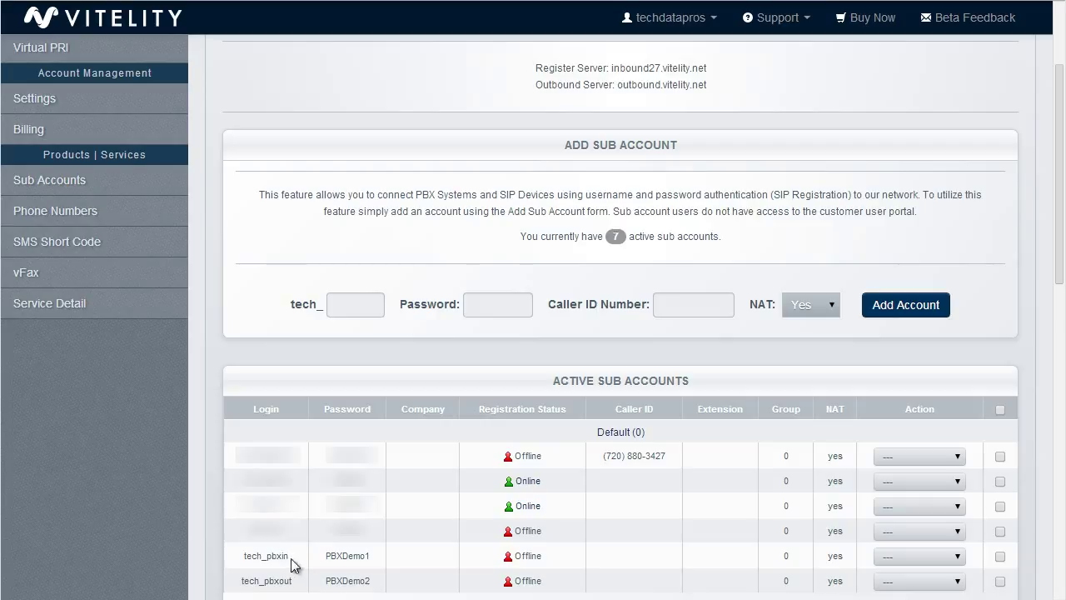
pyautogui.moveTo(288, 558)
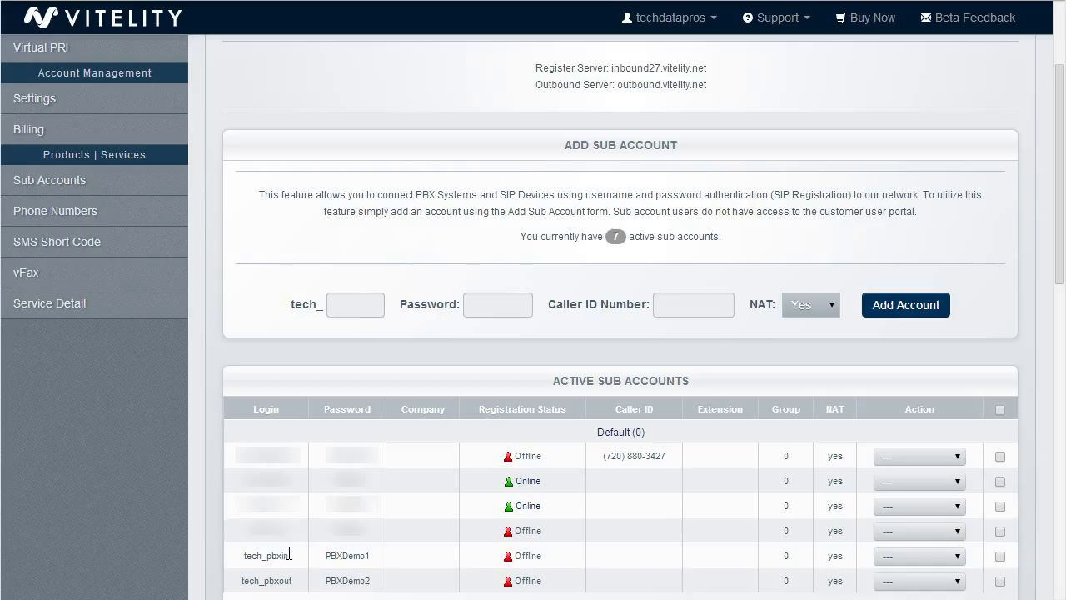
pyautogui.moveTo(290, 547)
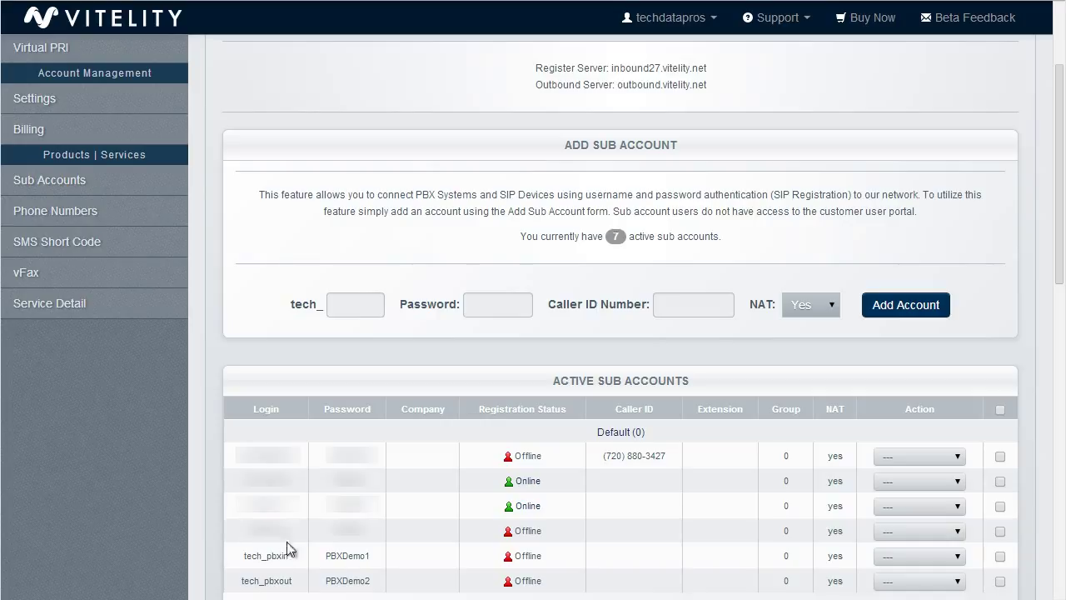
pyautogui.moveTo(333, 576)
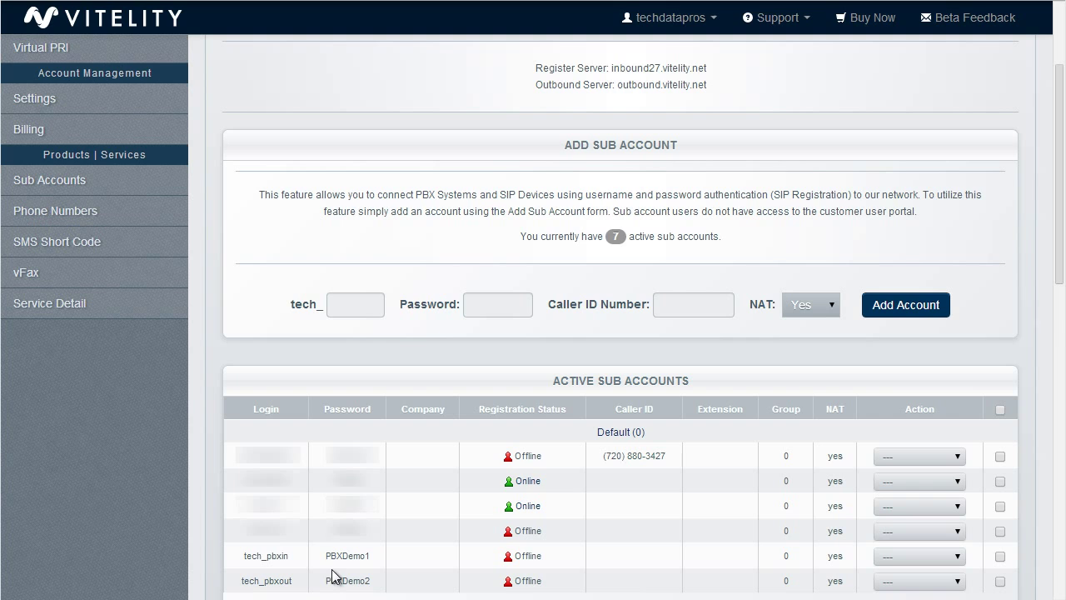
pyautogui.moveTo(333, 576)
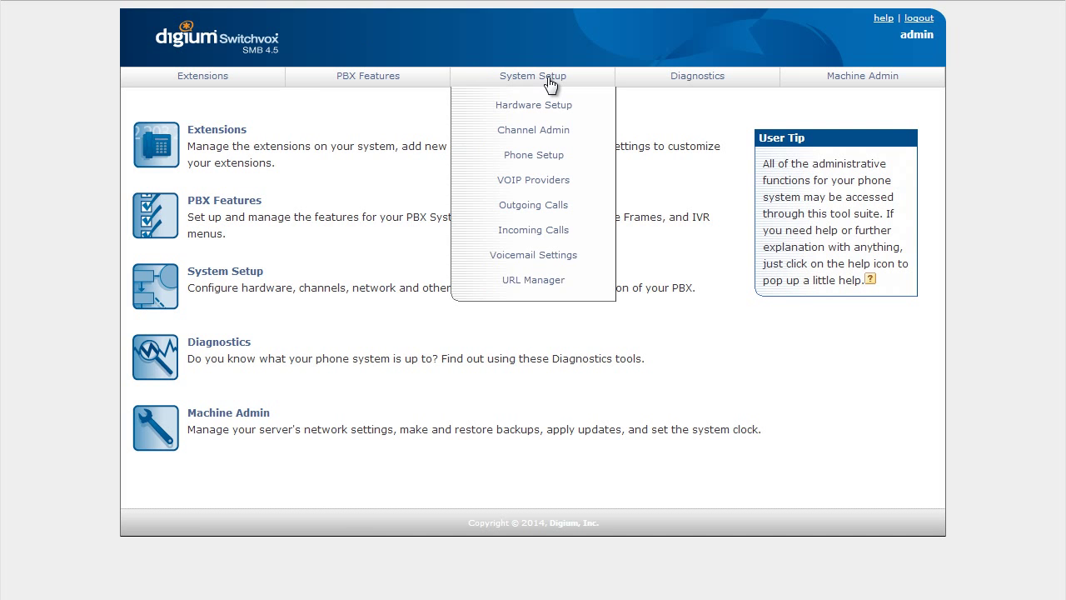
pyautogui.moveTo(533, 155)
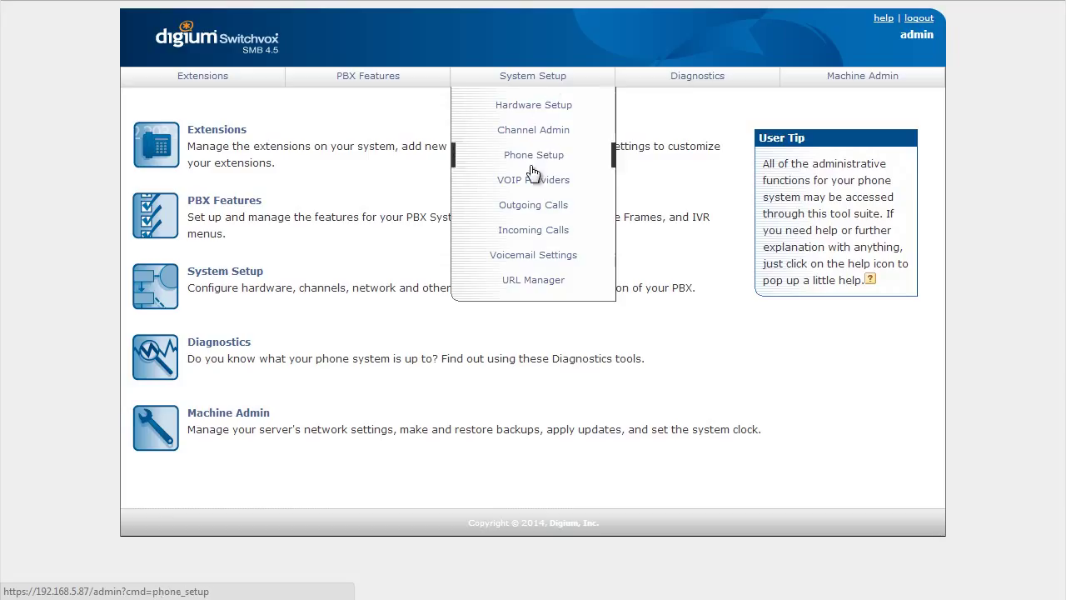
# Step: Go to System Setup > VOIP Providers and open a blank new SIP Provider form
pyautogui.click(533, 179)
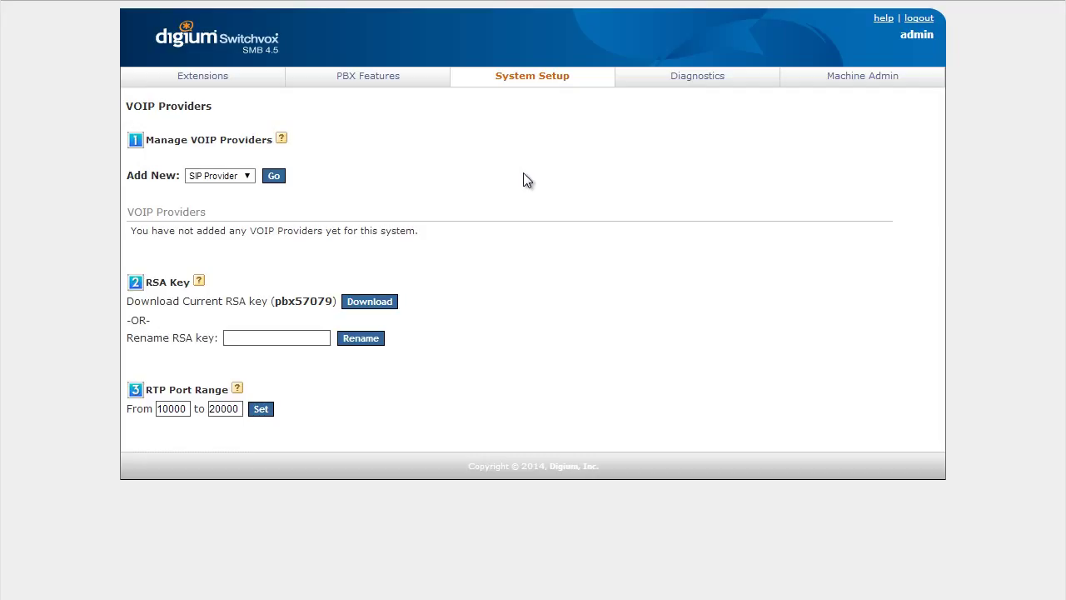
pyautogui.moveTo(518, 177)
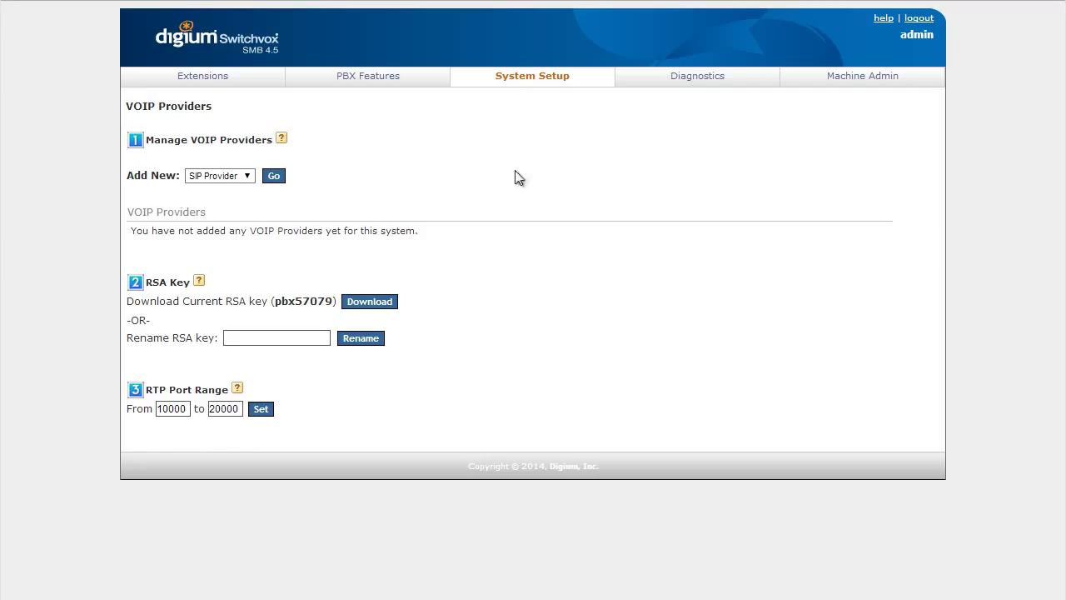
pyautogui.click(273, 176)
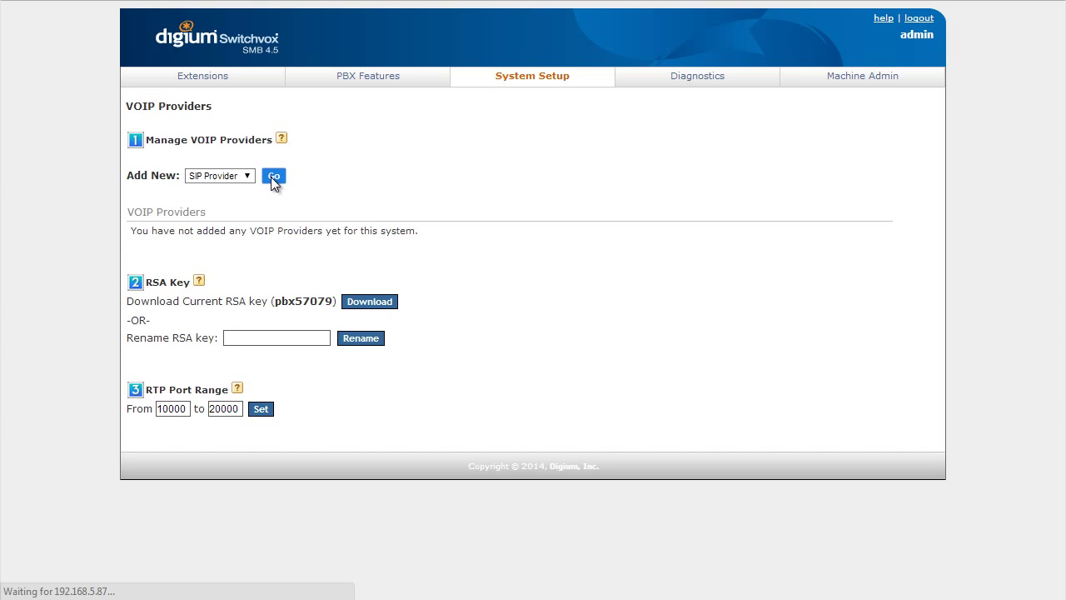
pyautogui.click(273, 176)
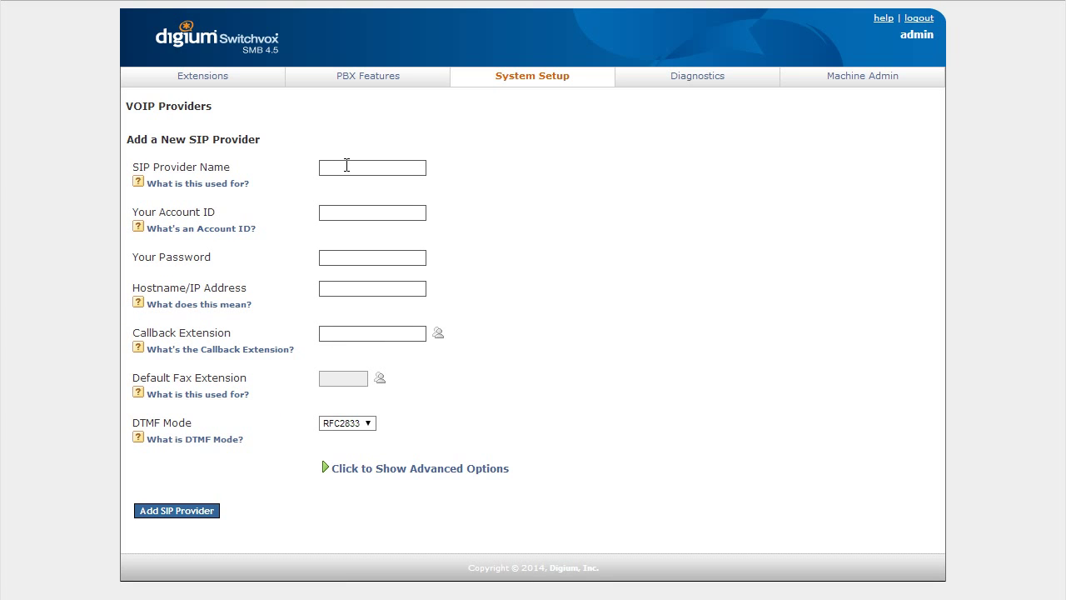
pyautogui.click(373, 167)
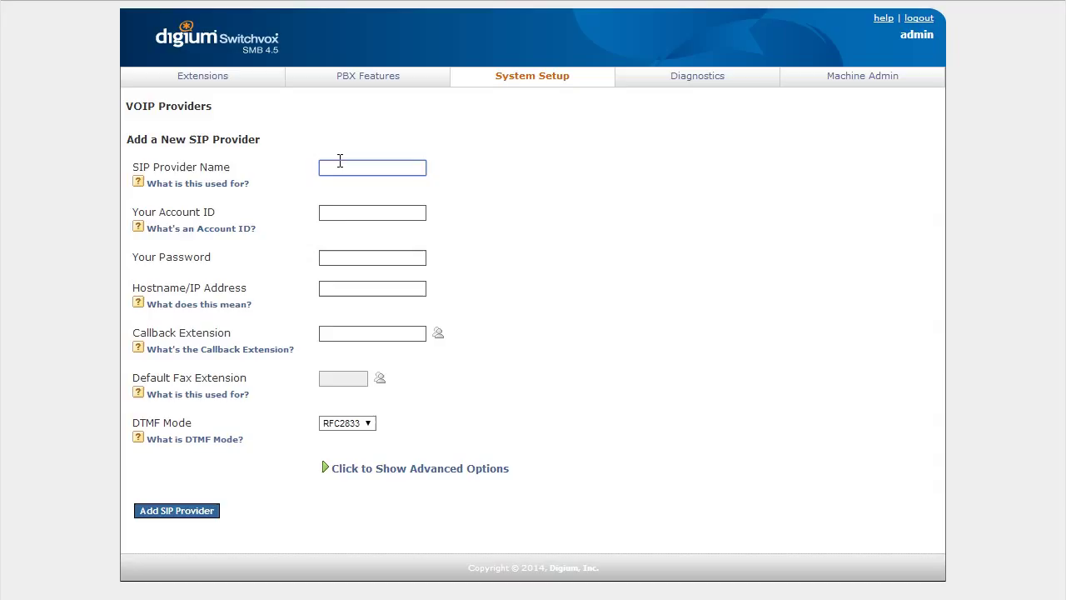
pyautogui.write('Outbound')
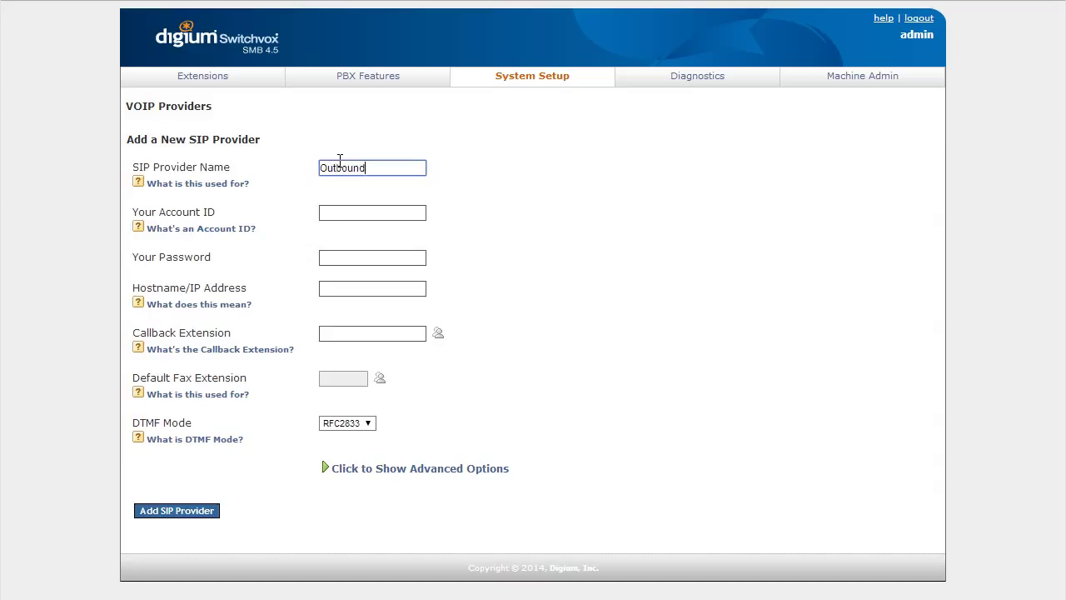
pyautogui.click(372, 212)
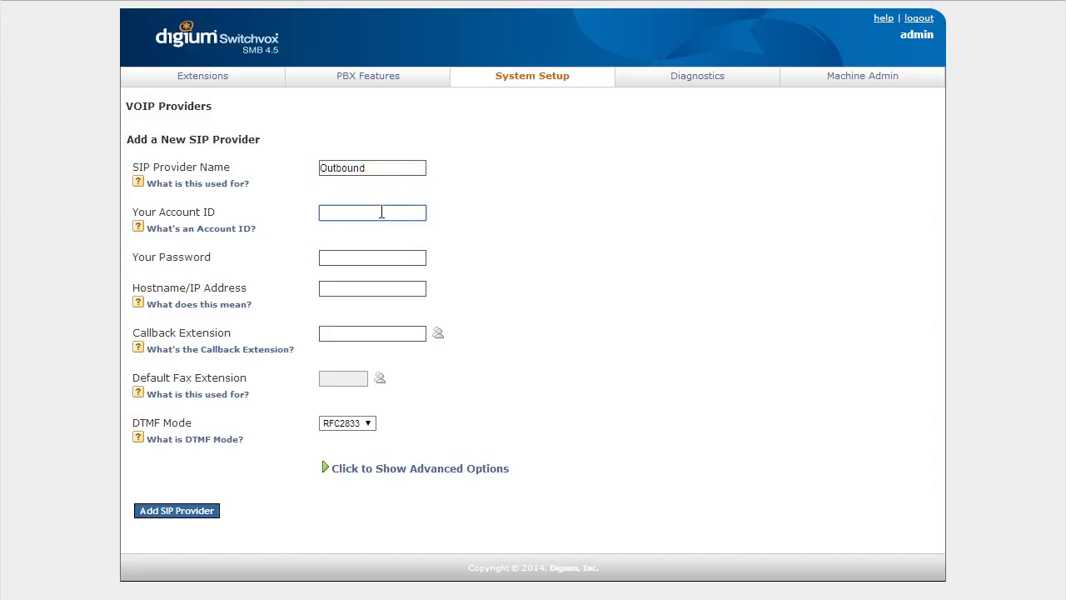
pyautogui.write('tech_pbxout')
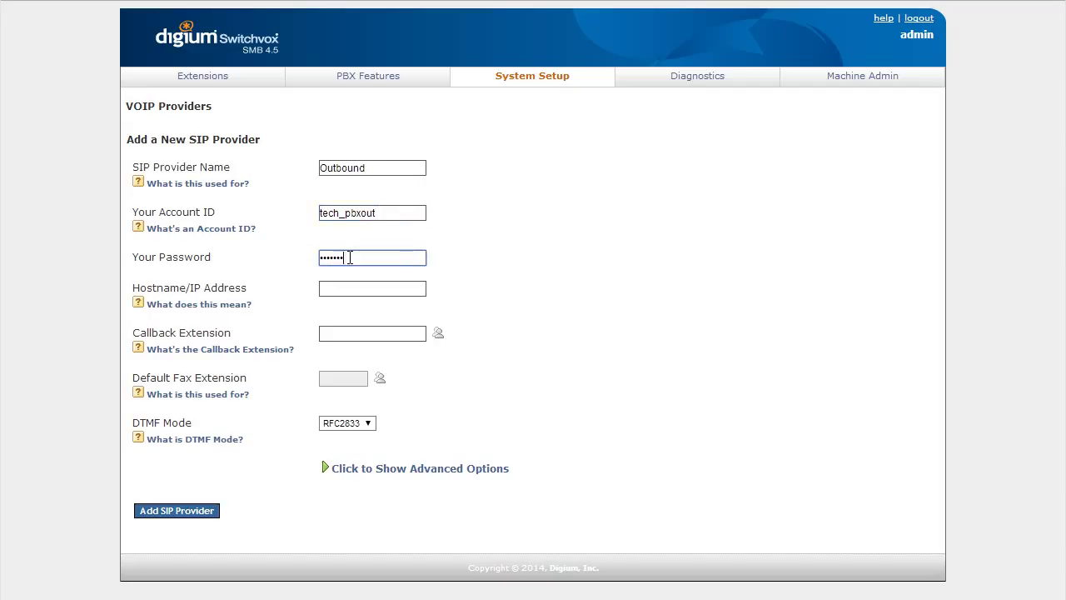
pyautogui.write('outbound.')
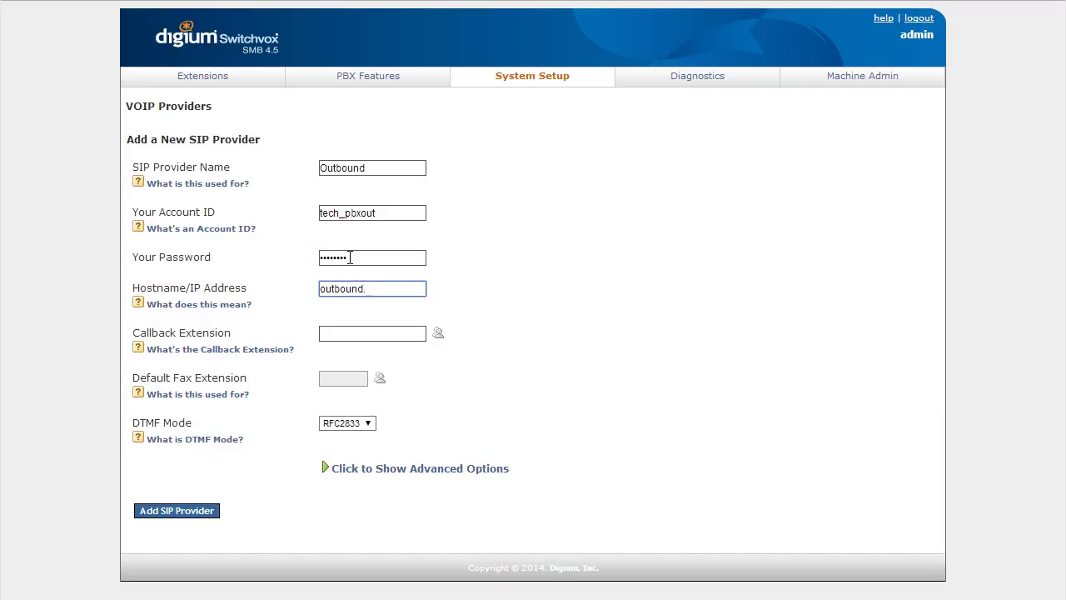
pyautogui.write('vitelity')
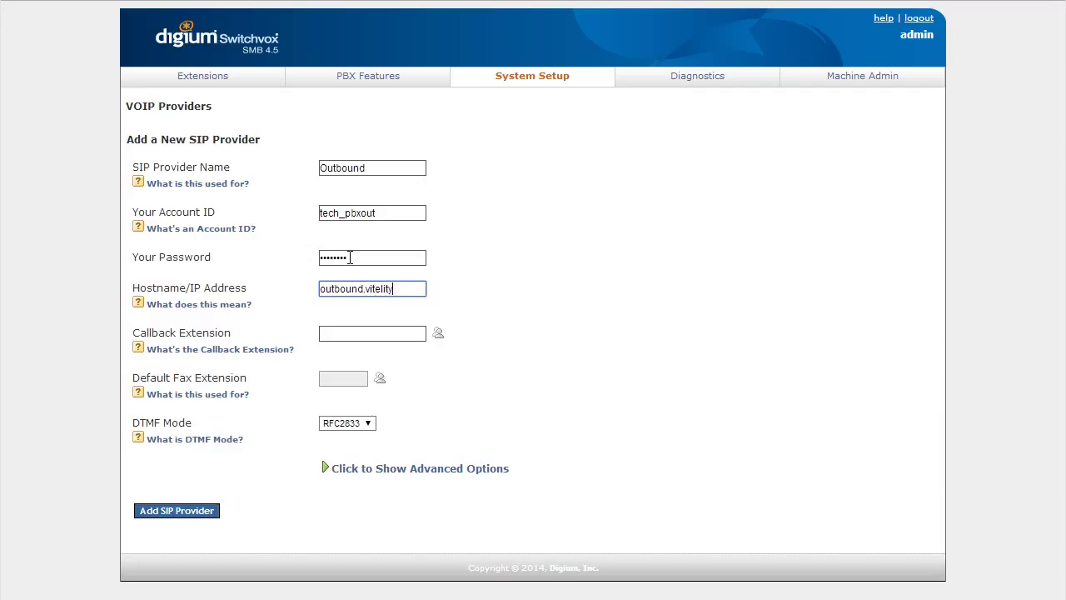
pyautogui.write('.net')
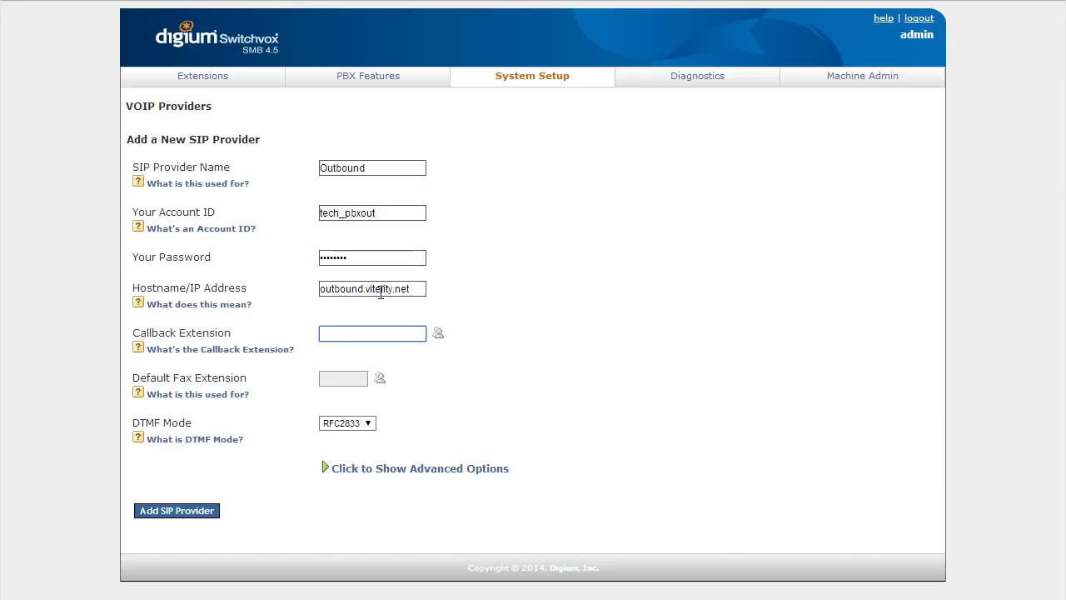
pyautogui.write('200')
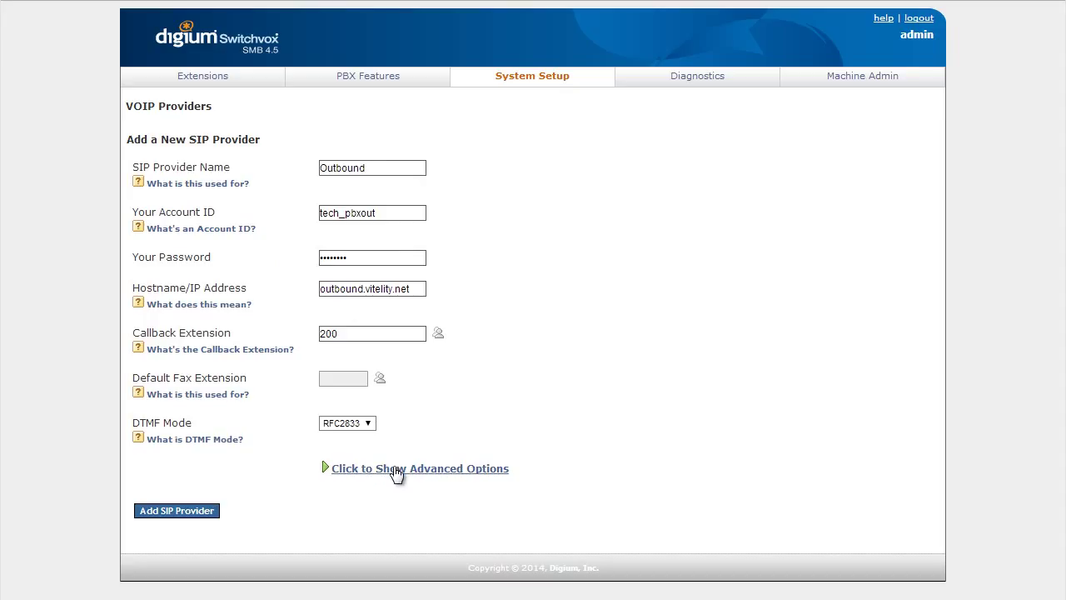
# Step: Set the Outbound provider's host type to Peer under advanced options and submit it
pyautogui.click(419, 468)
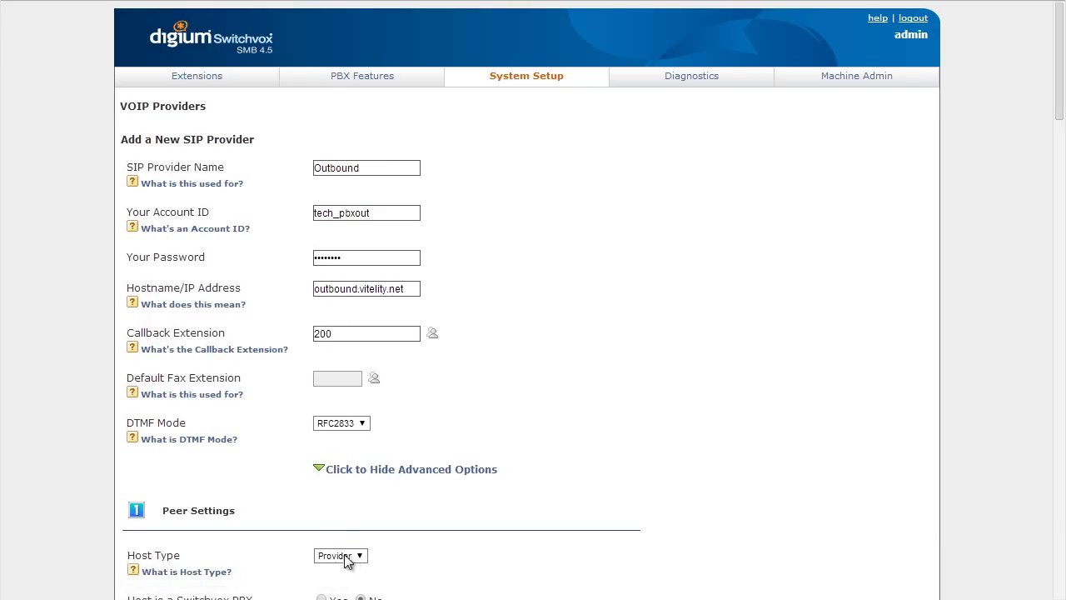
pyautogui.click(340, 556)
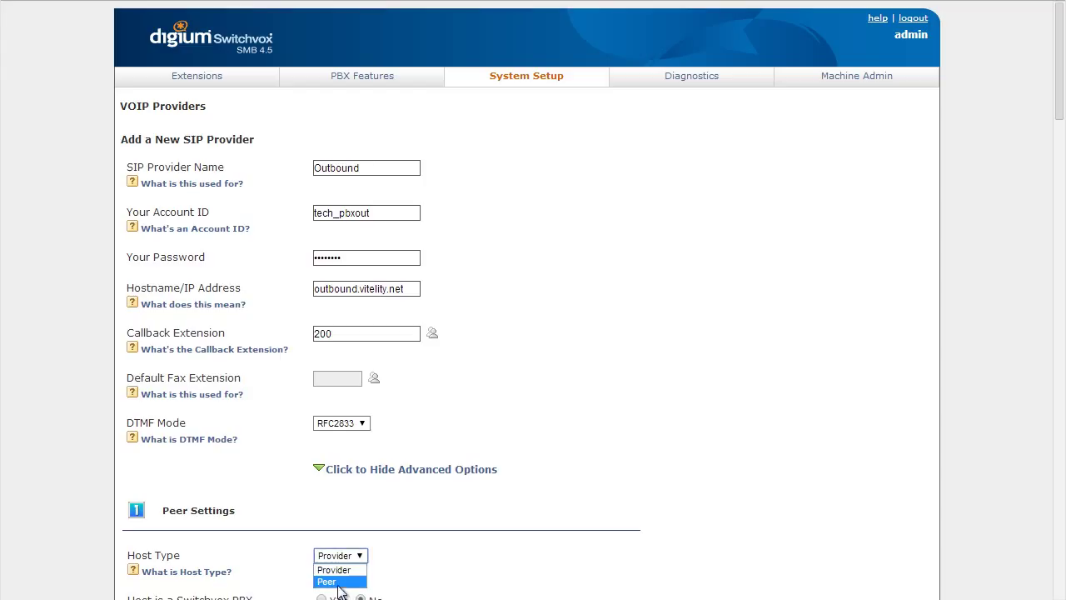
pyautogui.click(340, 581)
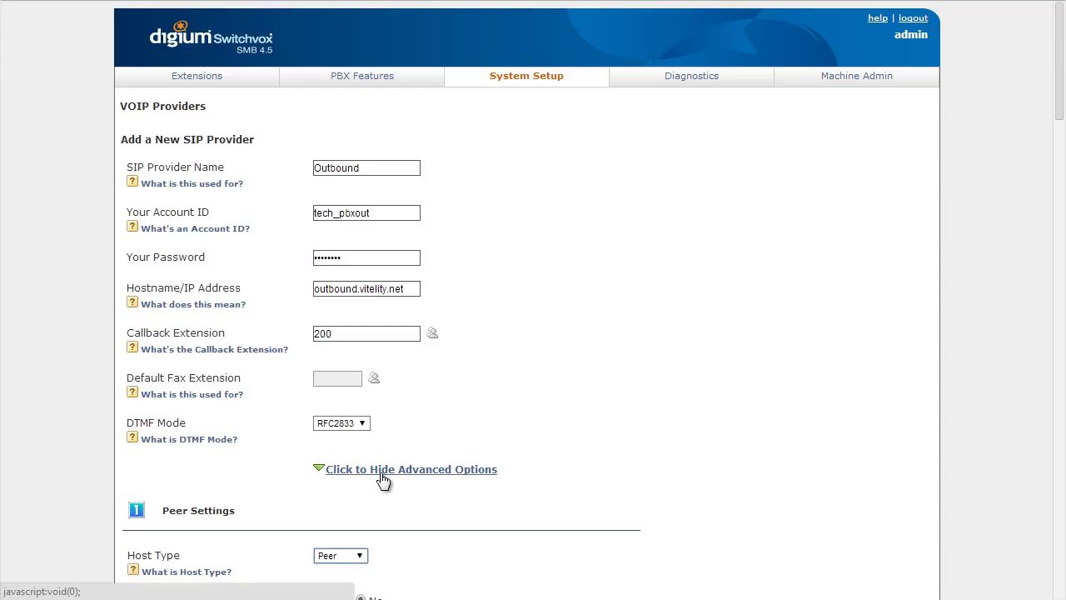
pyautogui.moveTo(426, 474)
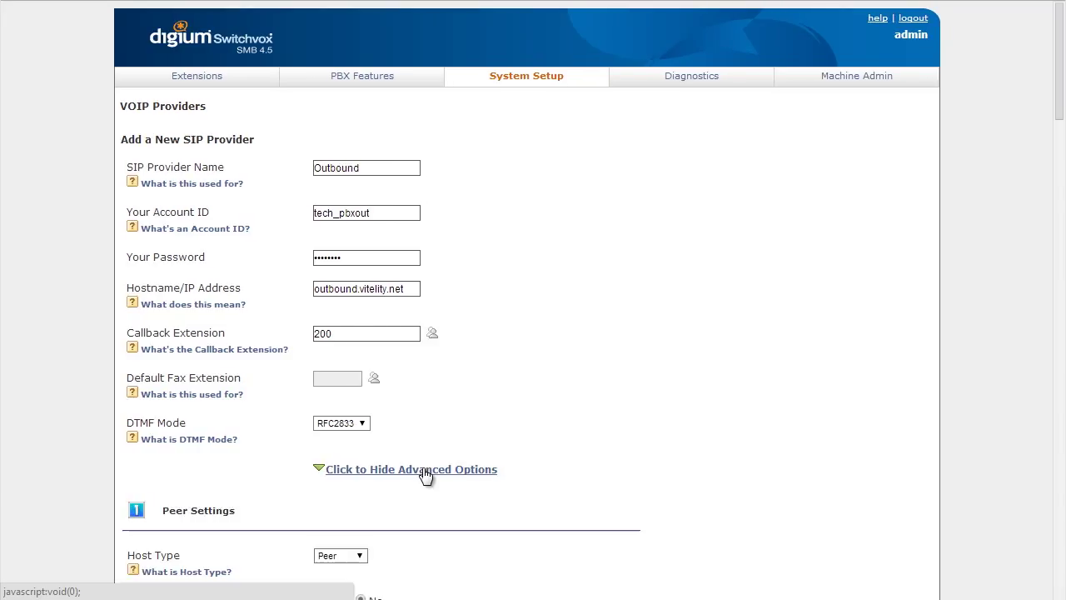
pyautogui.click(340, 555)
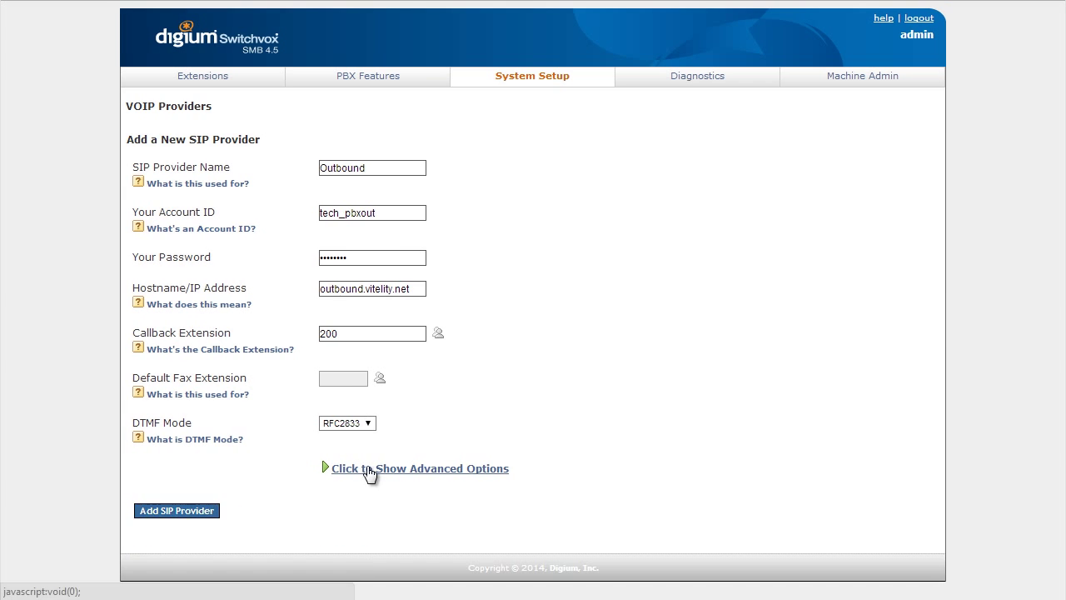
pyautogui.click(175, 510)
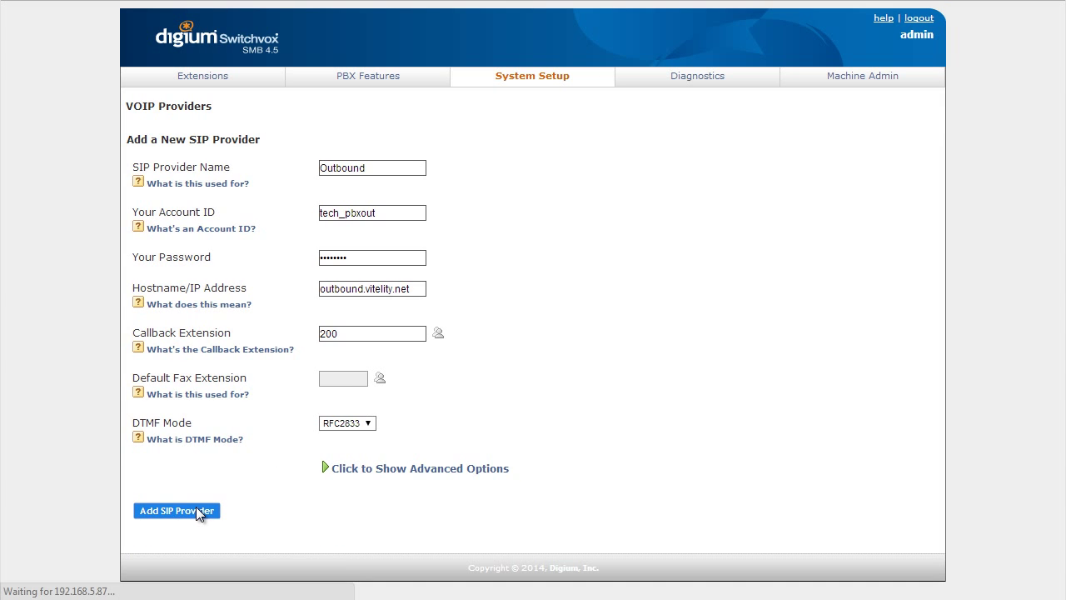
# Step: Review the seven Outgoing Call Rules to confirm they call using Outbound
pyautogui.click(176, 511)
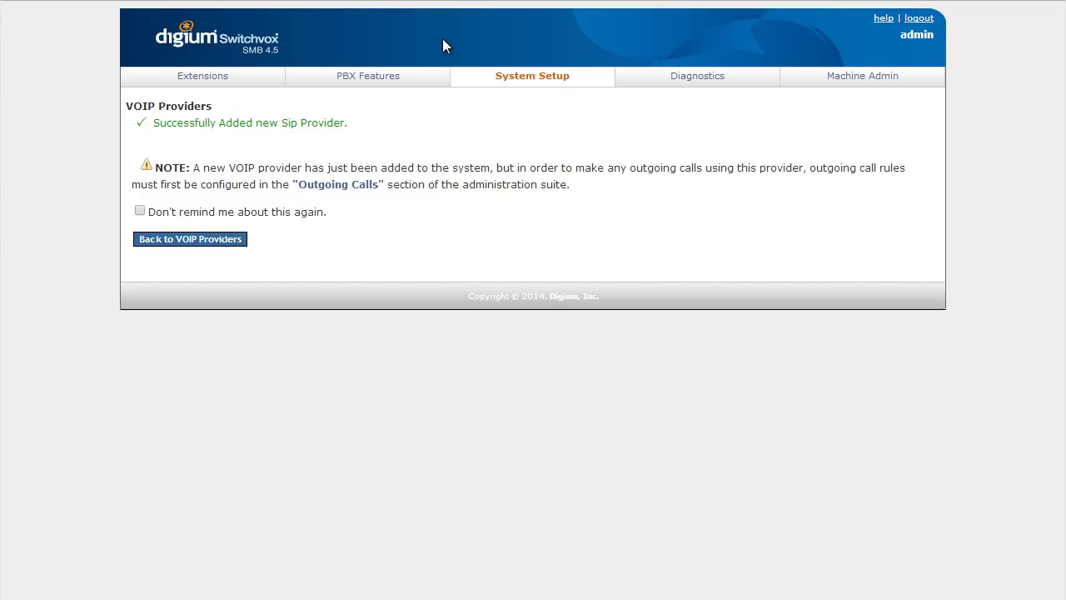
pyautogui.moveTo(543, 68)
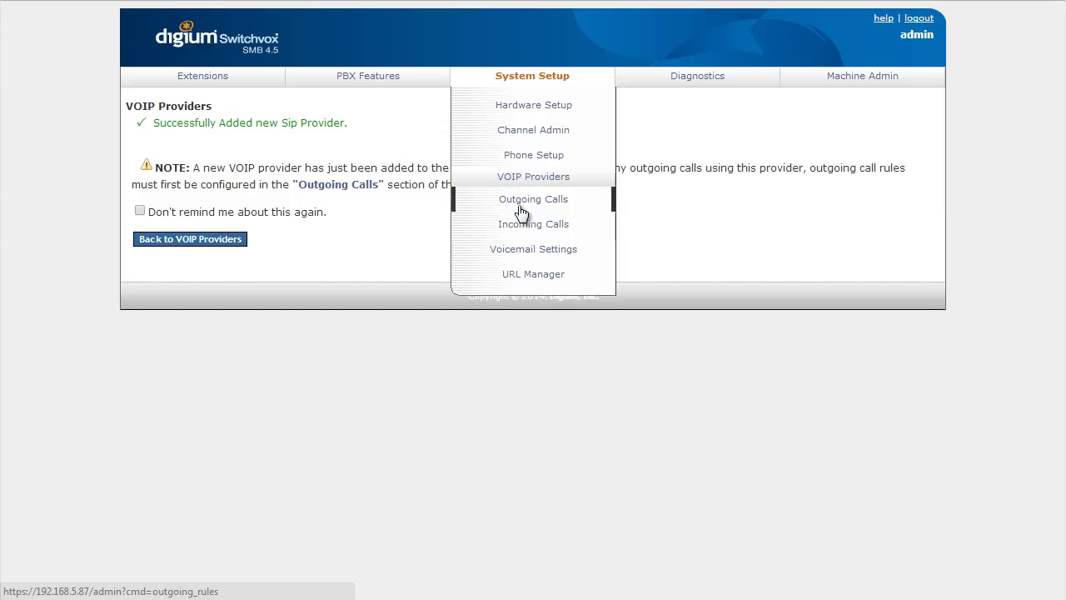
pyautogui.click(533, 198)
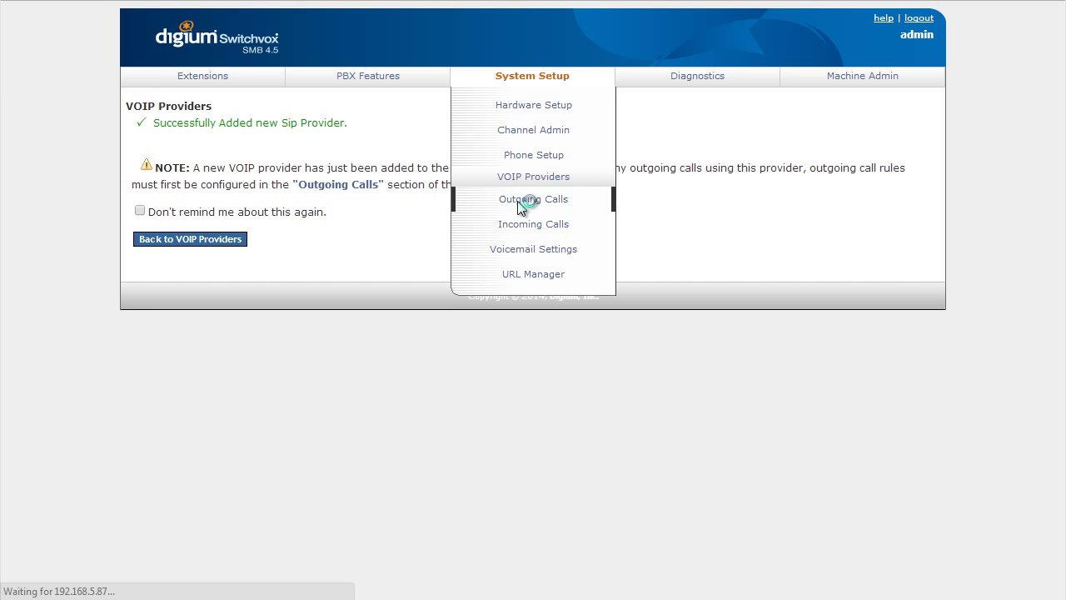
pyautogui.click(533, 198)
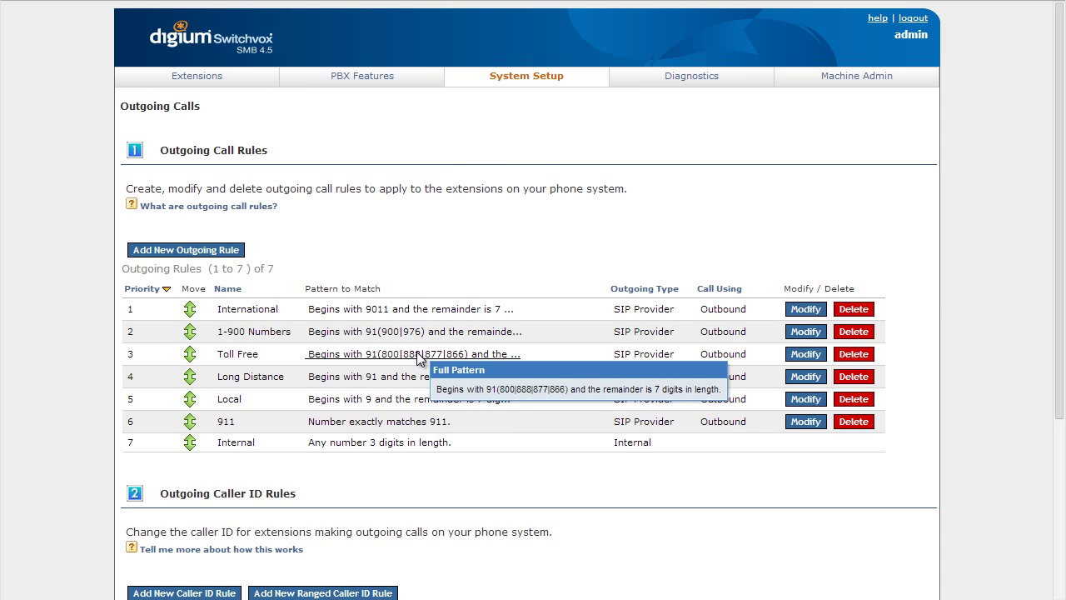
pyautogui.moveTo(441, 234)
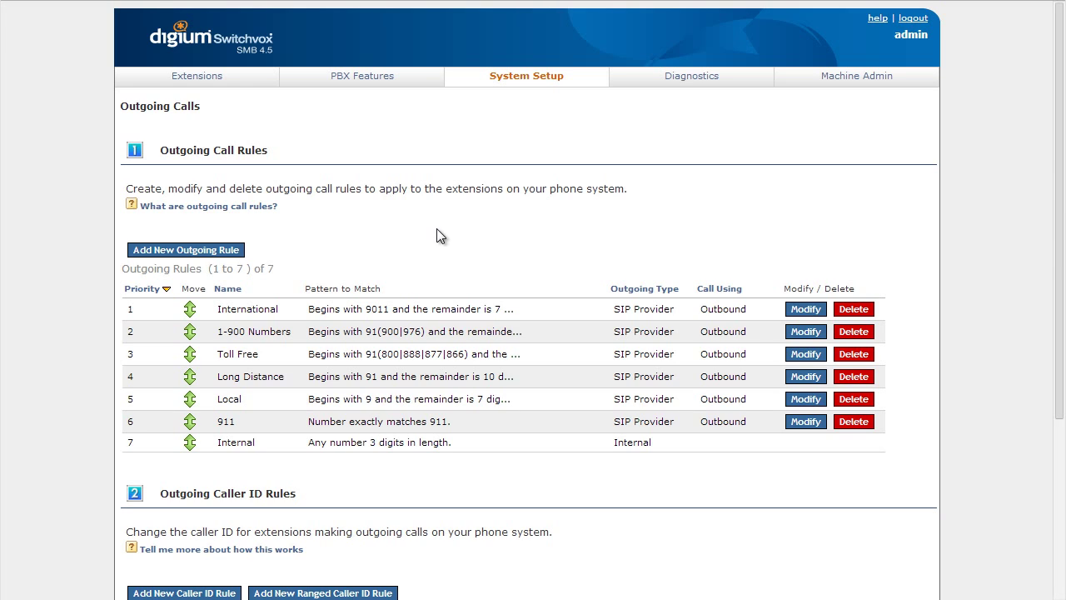
pyautogui.moveTo(472, 230)
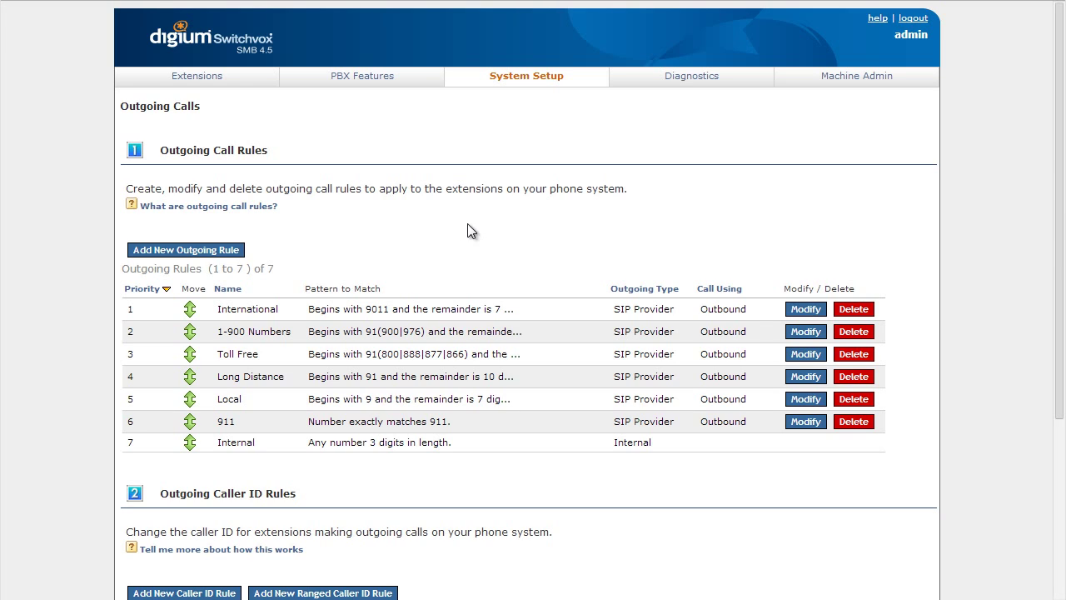
pyautogui.moveTo(358, 332)
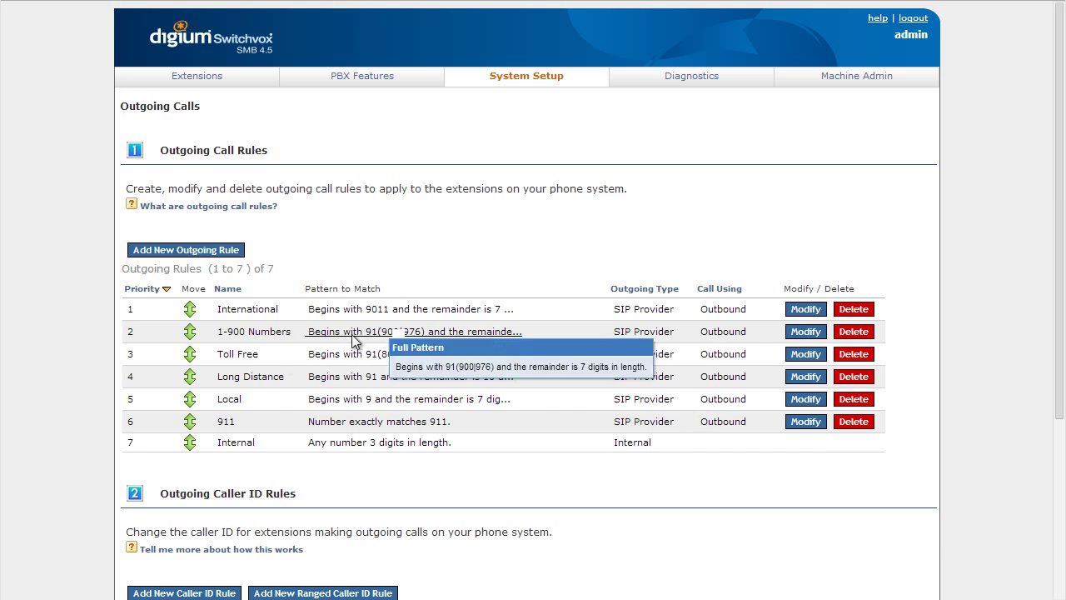
pyautogui.moveTo(670, 331)
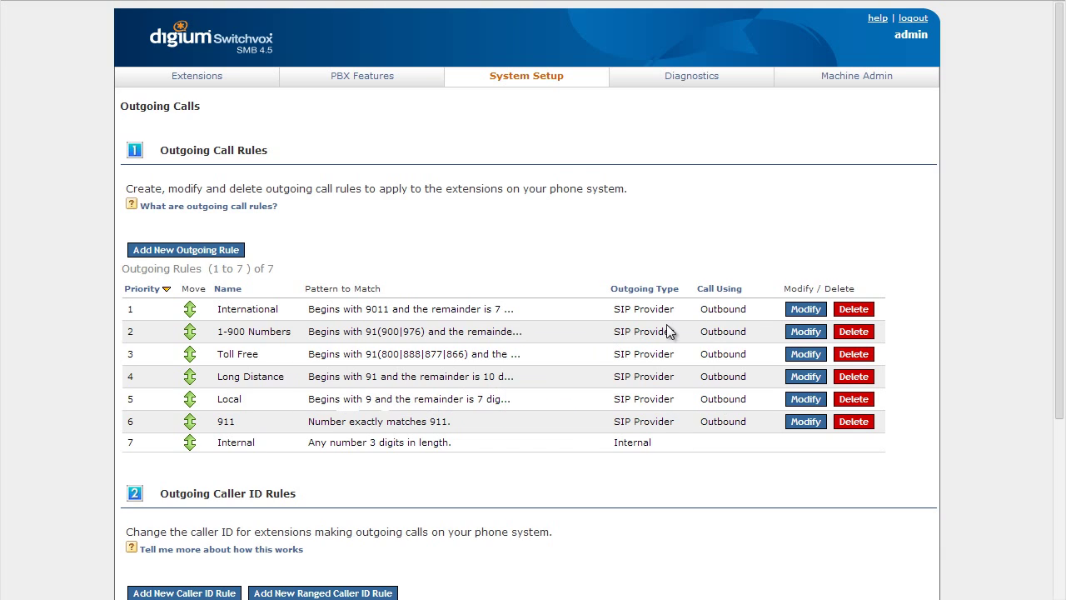
pyautogui.moveTo(579, 151)
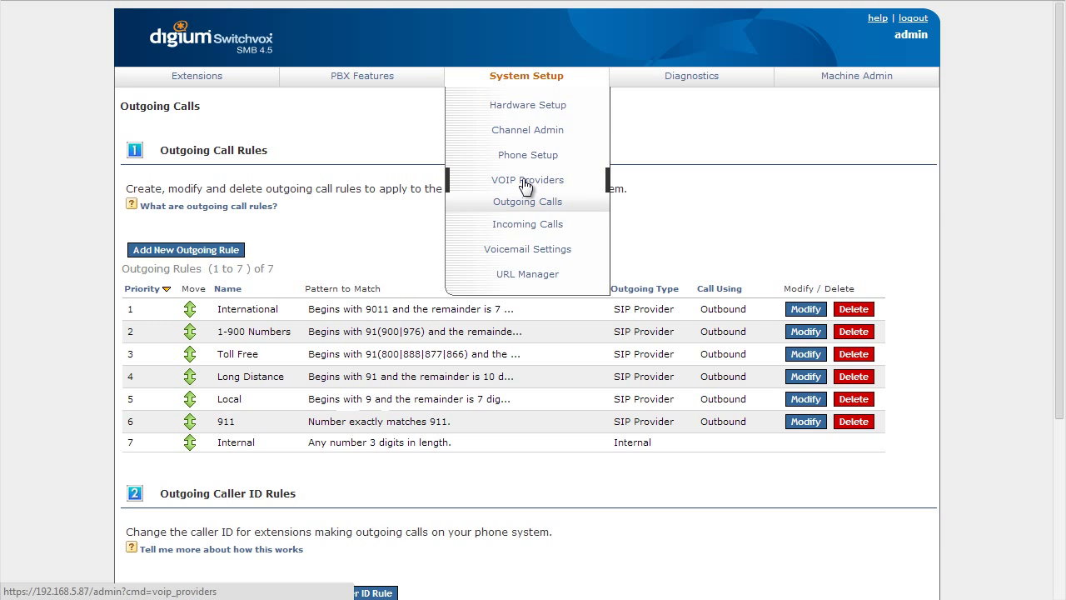
# Step: Begin a second SIP provider named Inbound and enter its account ID
pyautogui.click(527, 180)
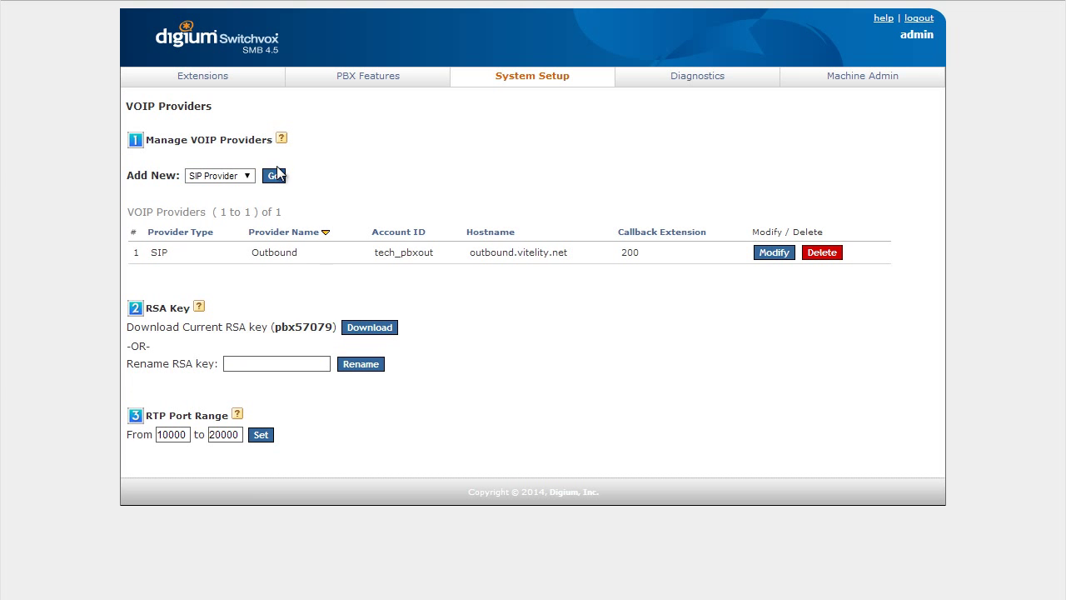
pyautogui.click(273, 176)
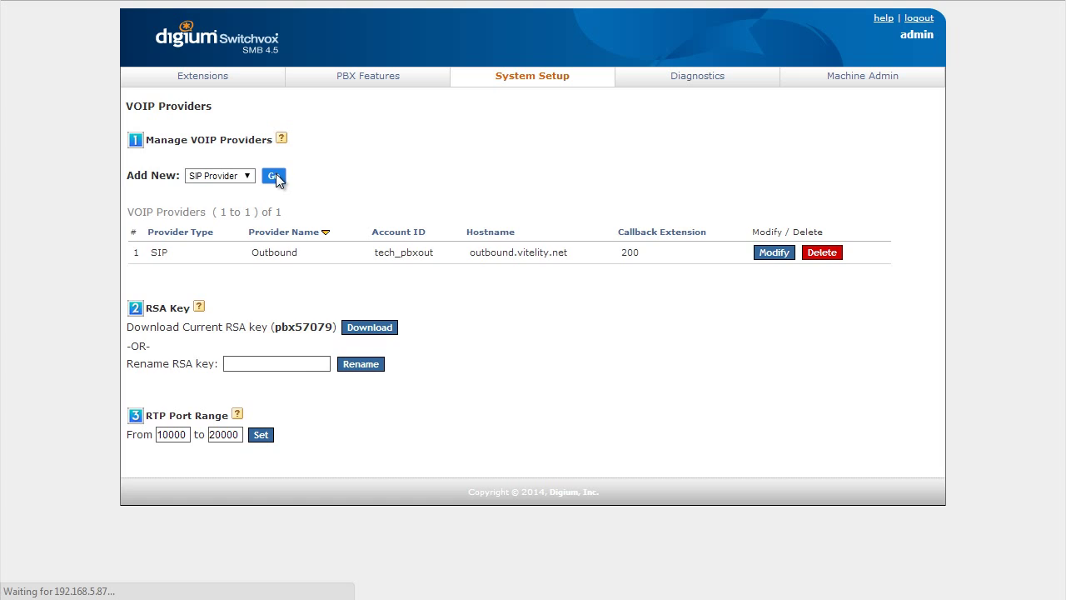
pyautogui.click(274, 176)
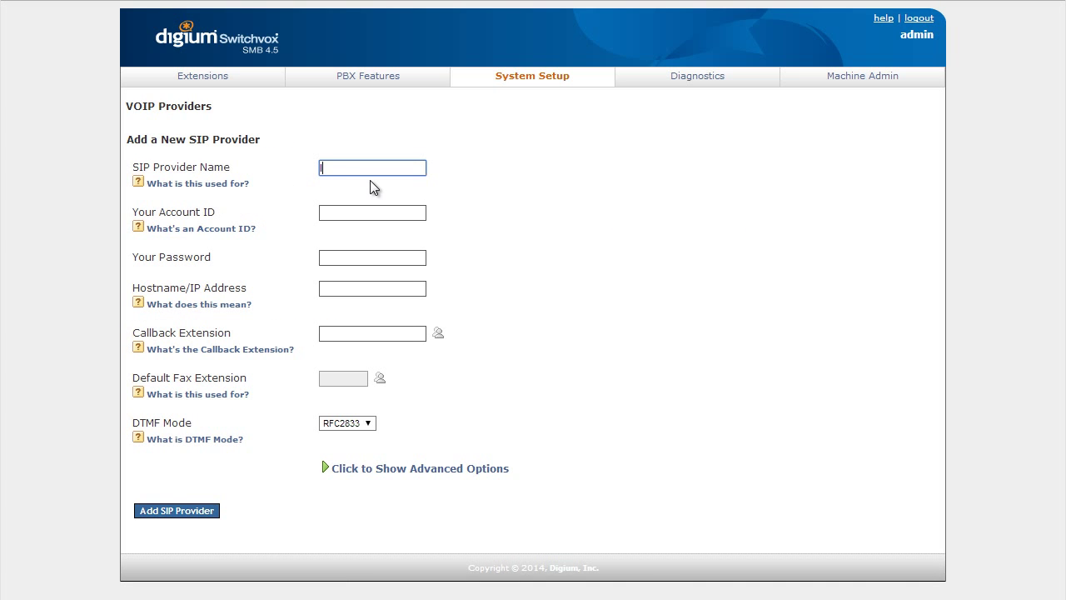
pyautogui.write('Inbound')
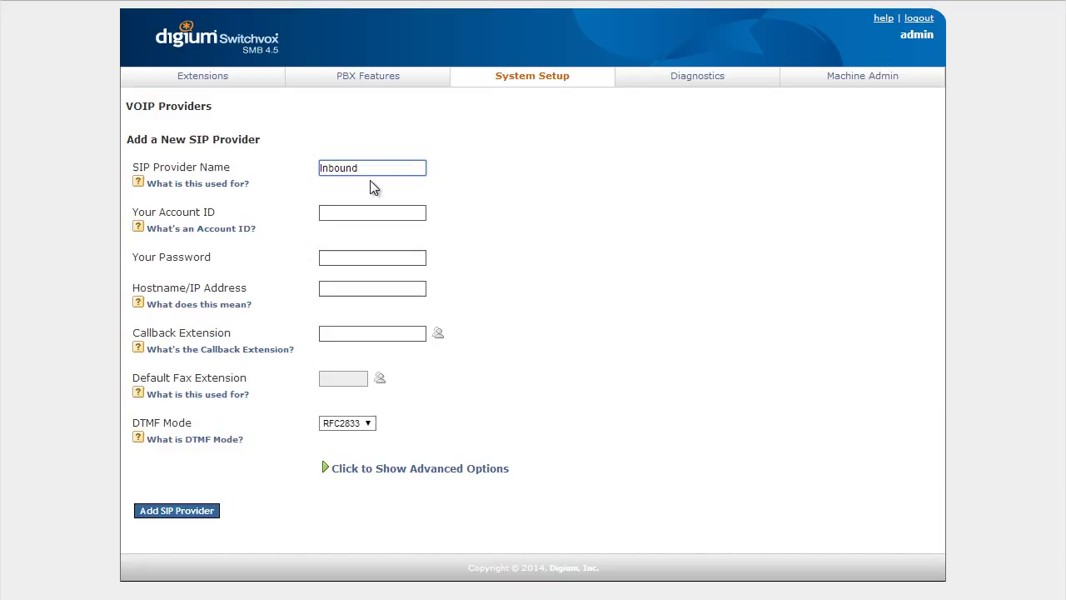
pyautogui.write('tech_pbxout')
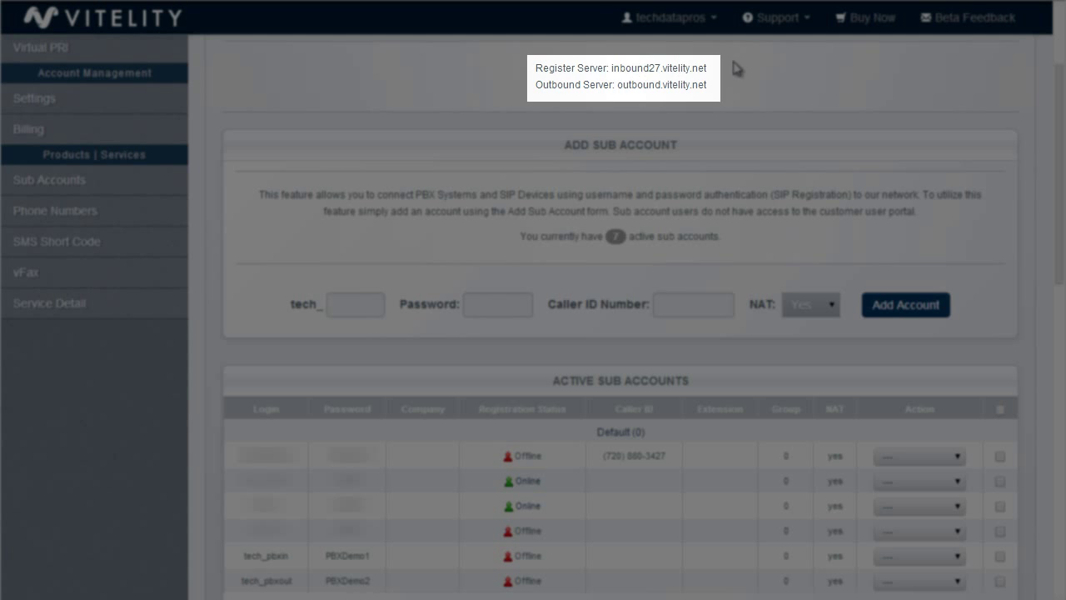
pyautogui.moveTo(696, 110)
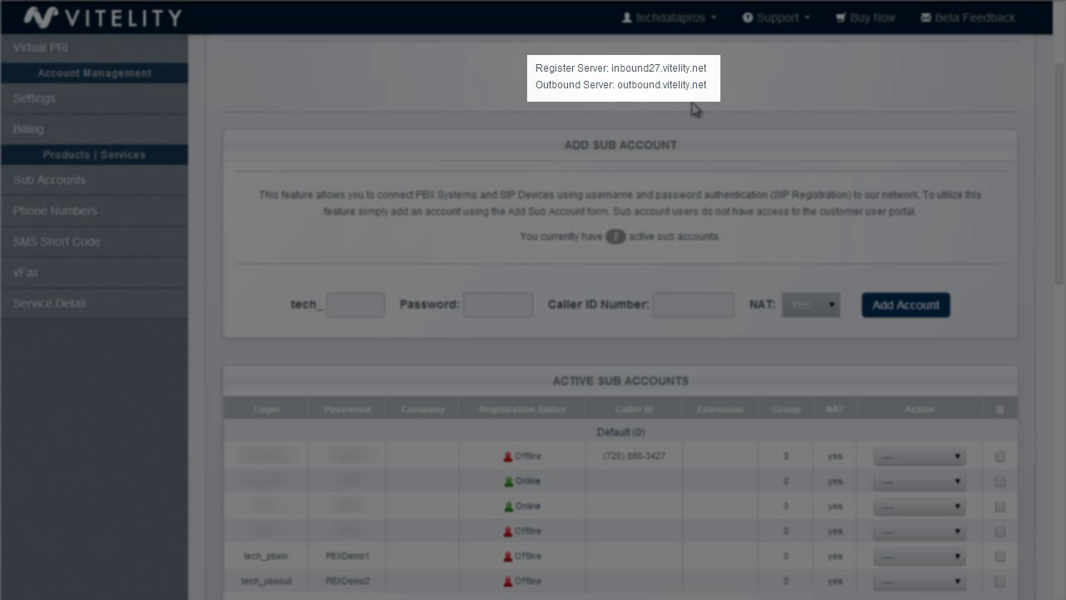
# Step: Select the register server address inbound27.vitelity.net in the Vitelity portal
pyautogui.doubleClick(658, 68)
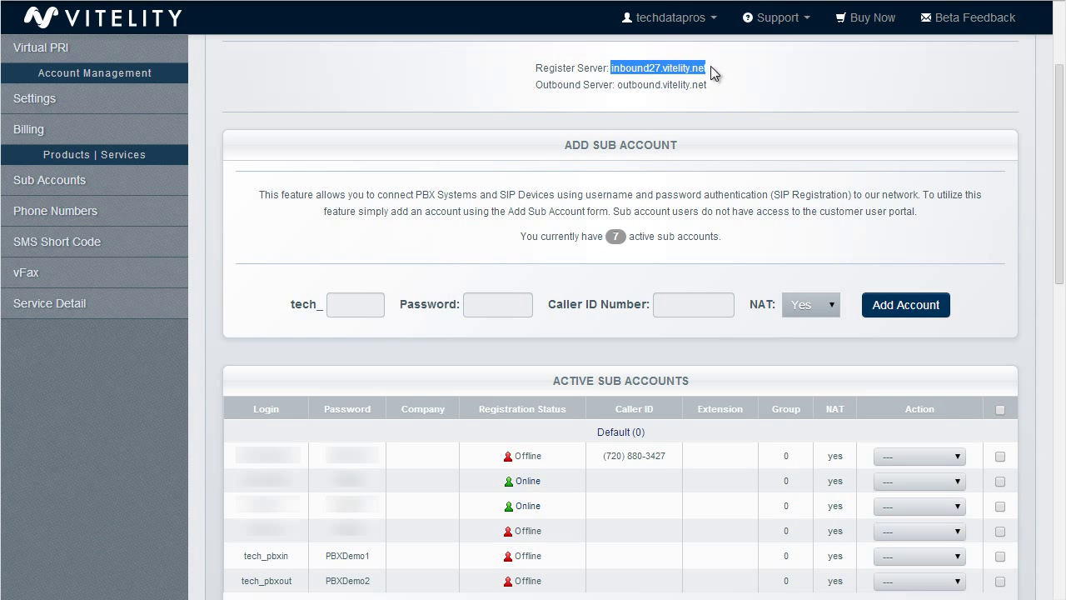
pyautogui.moveTo(731, 90)
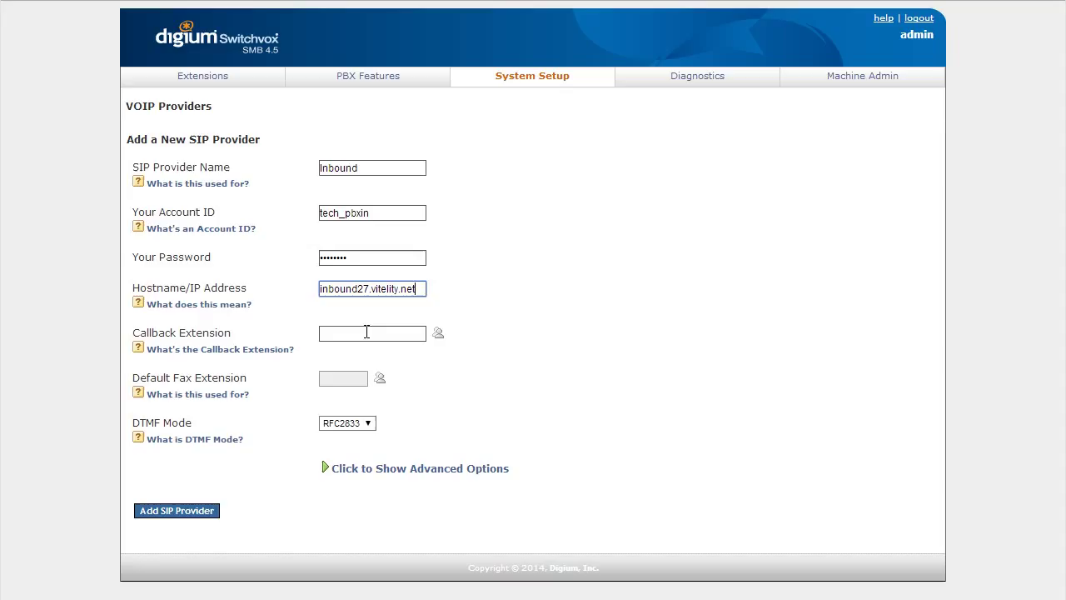
# Step: Enter callback extension 200 and add the Inbound provider with host inbound27.vitelity.net
pyautogui.write('200')
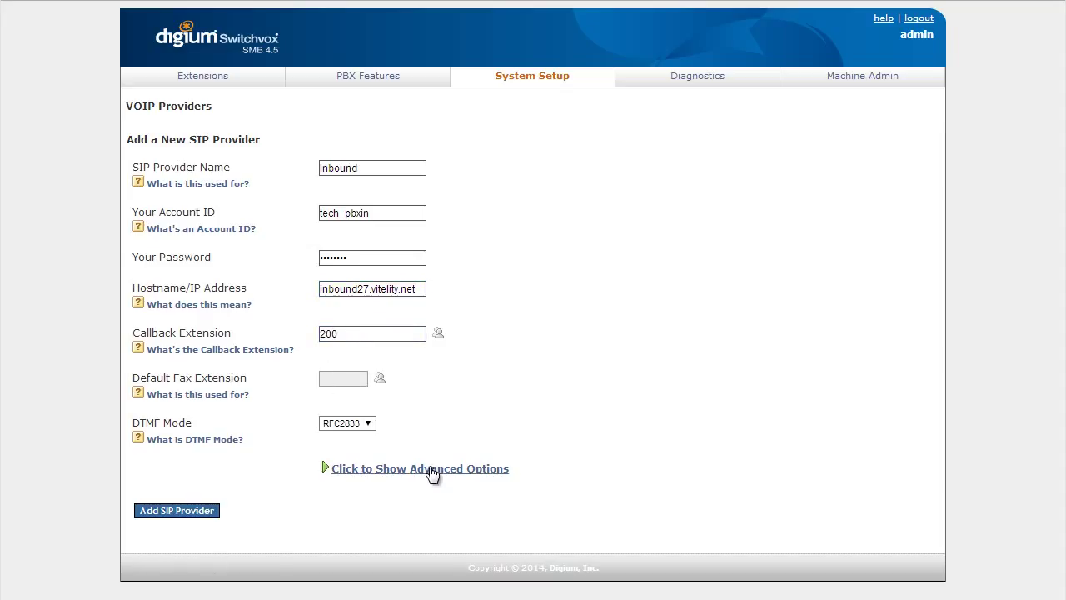
pyautogui.click(177, 511)
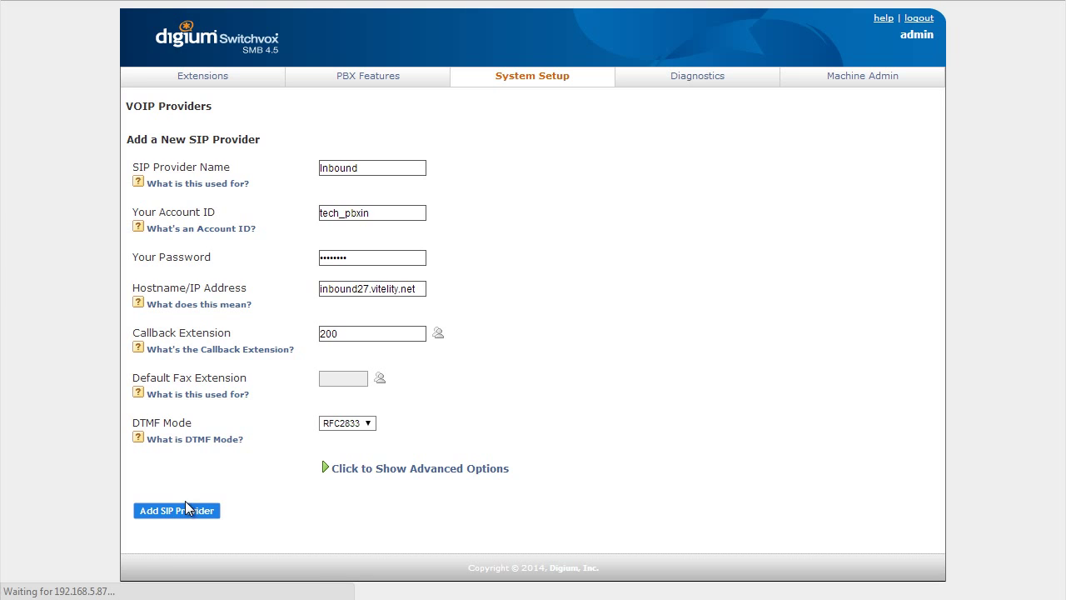
pyautogui.click(176, 510)
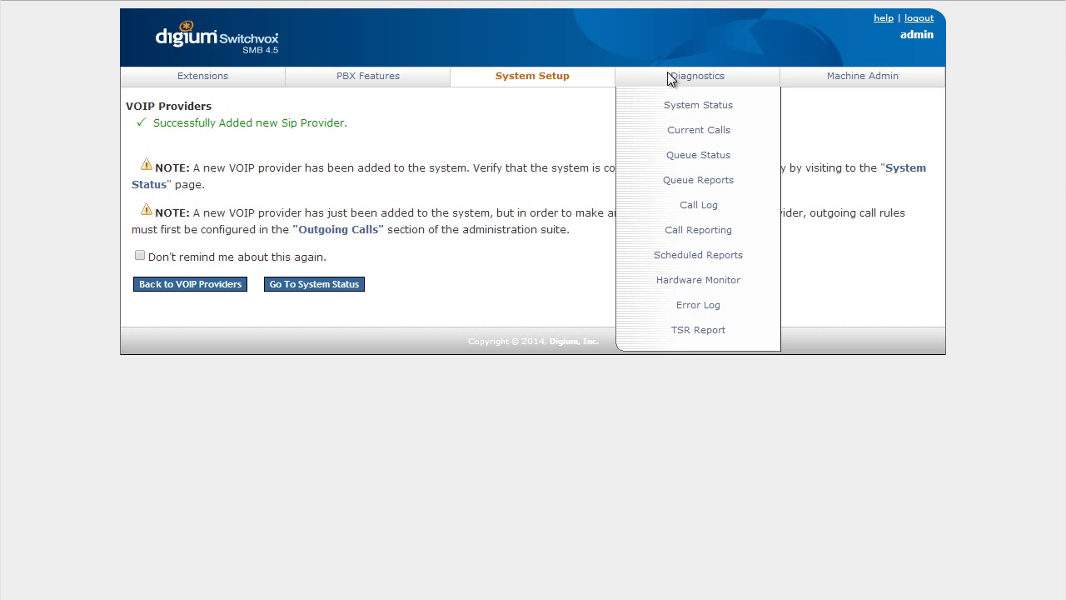
# Step: Open Diagnostics > System Status to confirm Inbound is registered and Outbound unmonitored
pyautogui.click(698, 105)
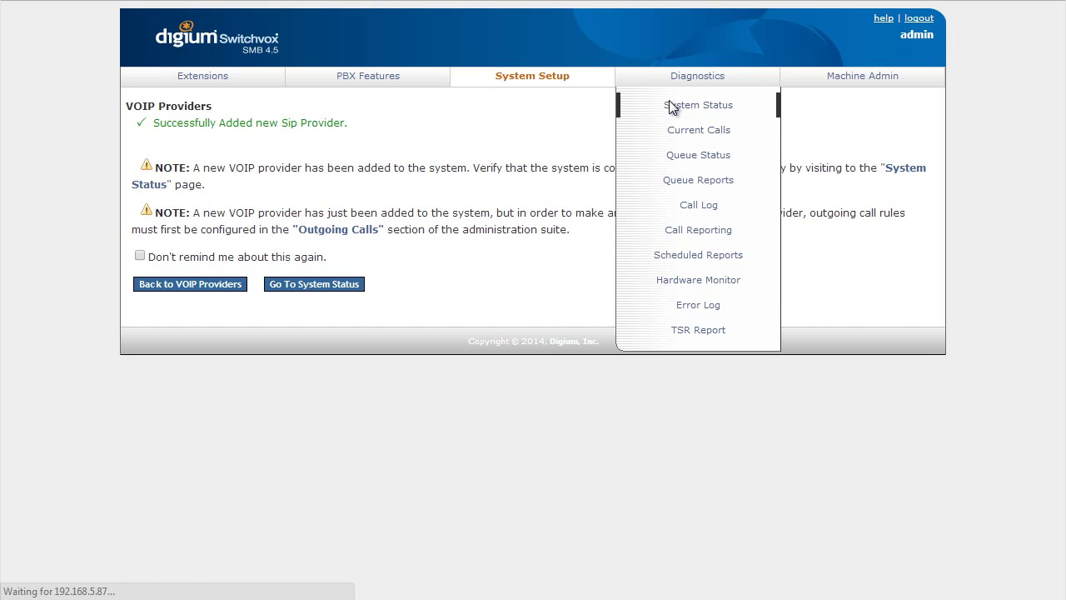
pyautogui.click(698, 104)
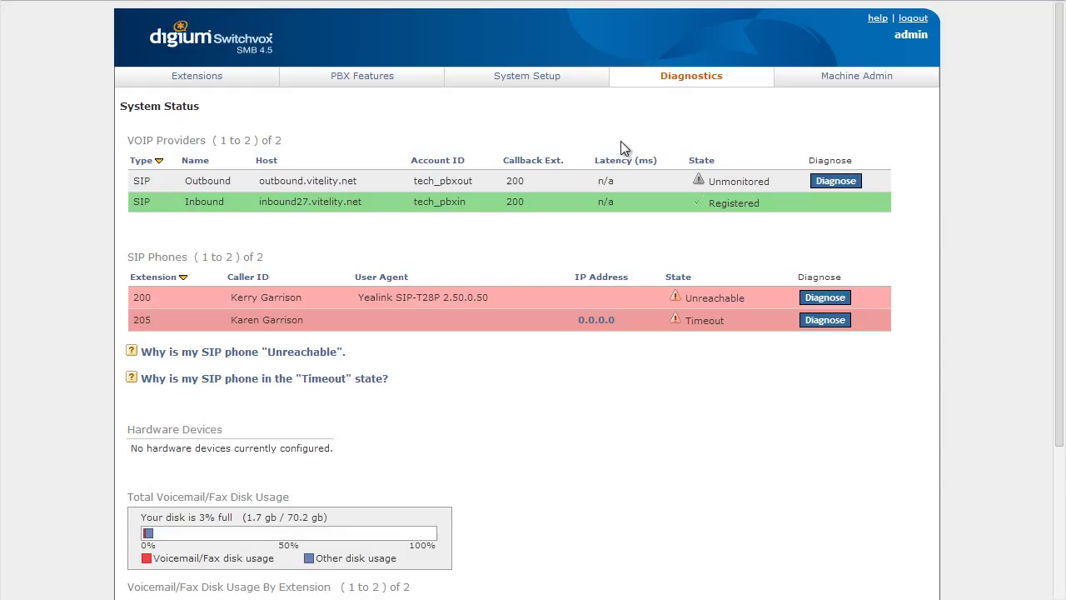
pyautogui.moveTo(384, 216)
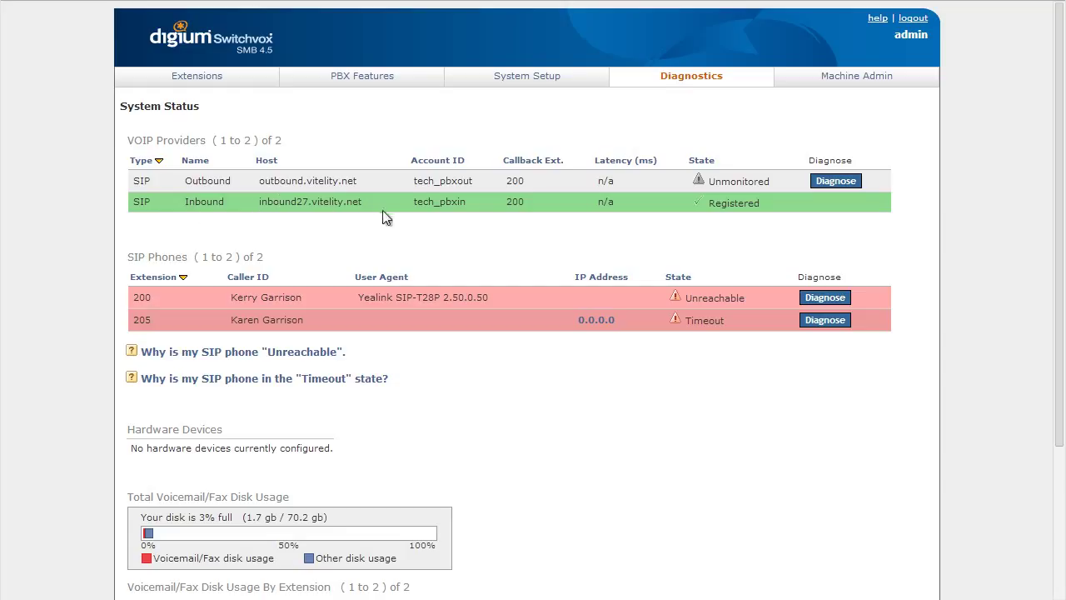
pyautogui.moveTo(270, 180)
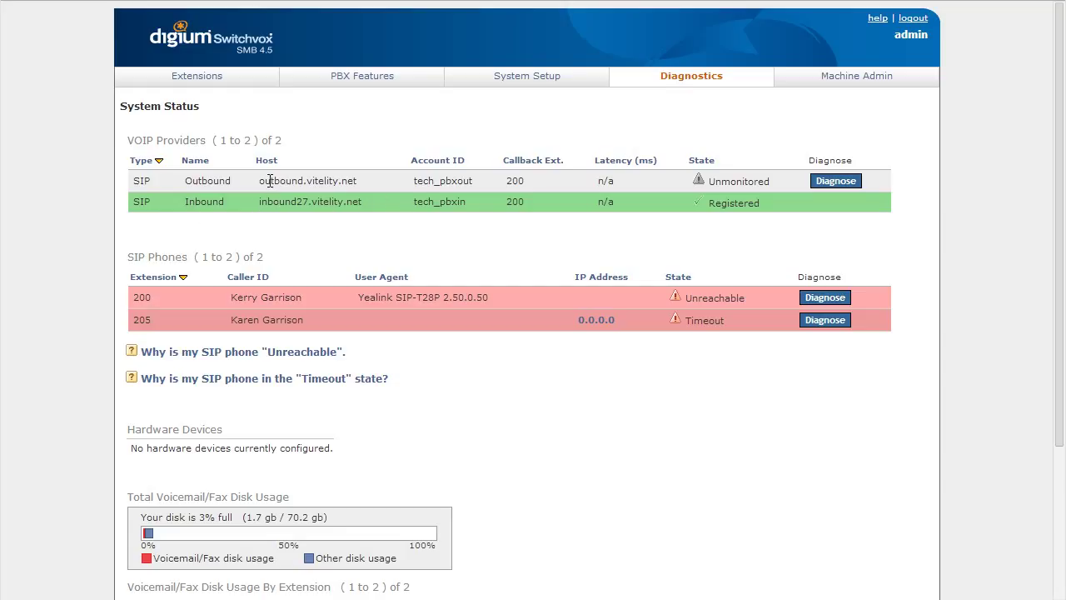